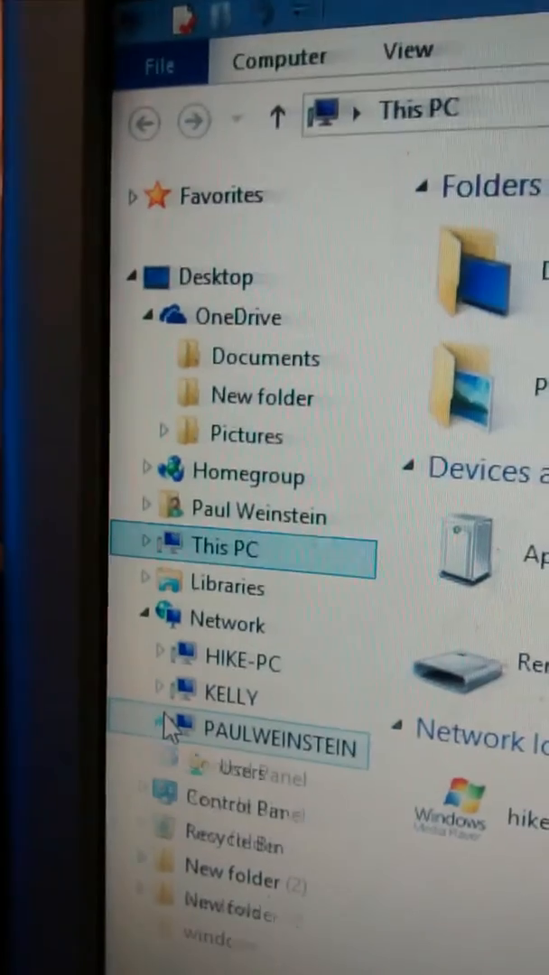
# Expand PAULWEINSTEIN under Network in the navigation pane to show its Users share.
pyautogui.click(154, 731)
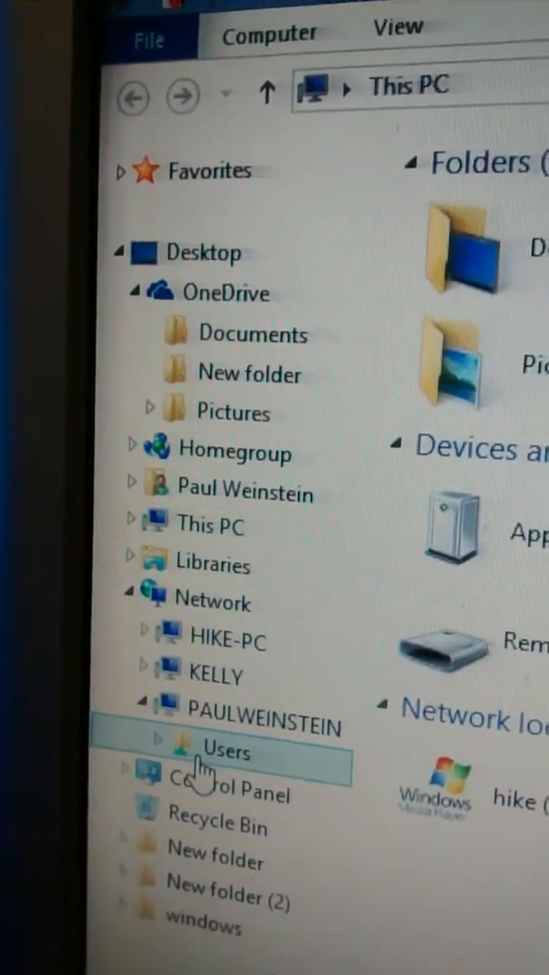